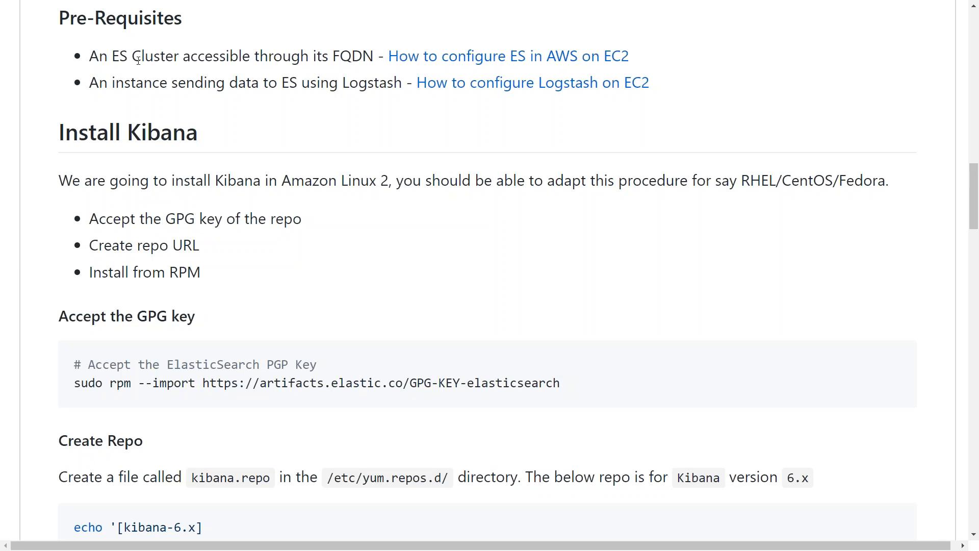
# - Review the install notes and select the GPG key import and Kibana service commands
pyautogui.moveTo(112, 55); pyautogui.dragTo(144, 56)
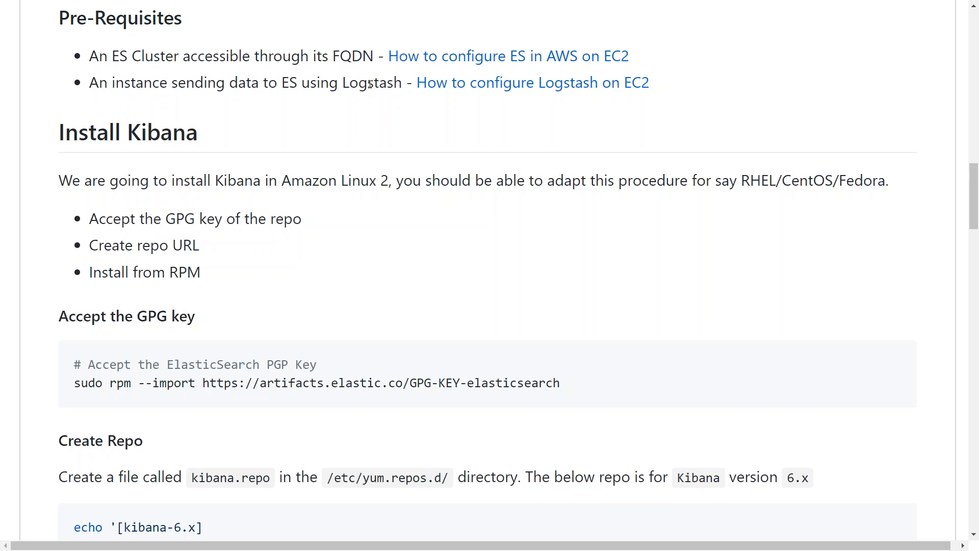
pyautogui.moveTo(228, 308)
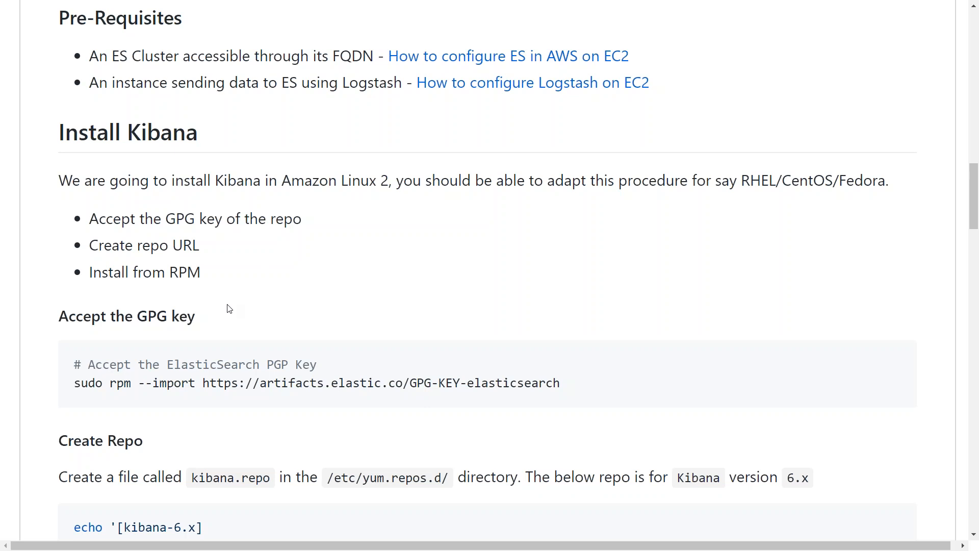
pyautogui.moveTo(73, 383); pyautogui.dragTo(223, 383)
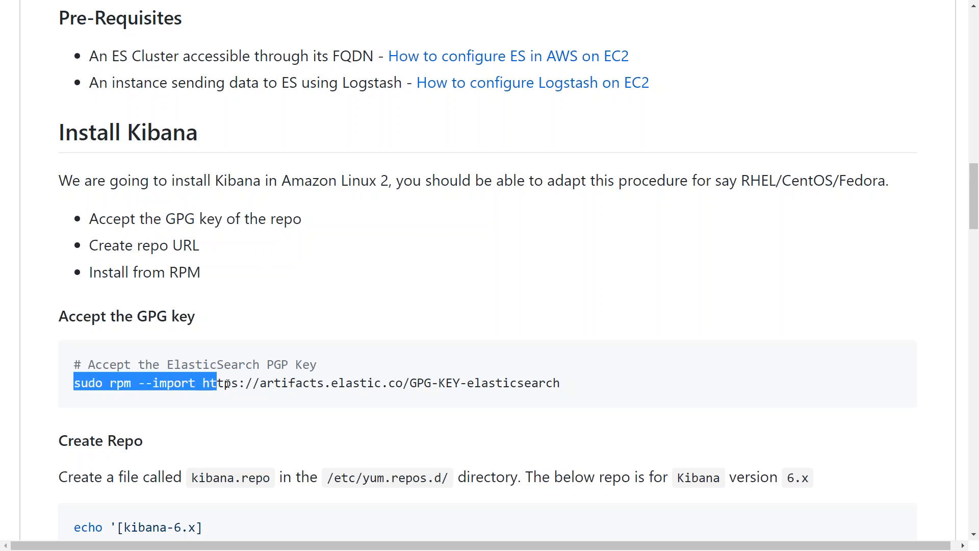
pyautogui.scroll(-3)
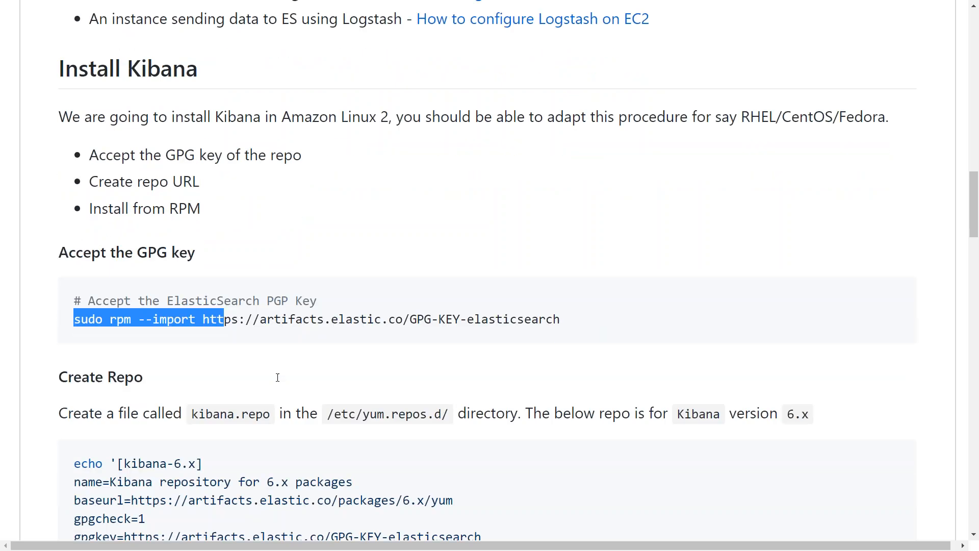
pyautogui.scroll(-3)
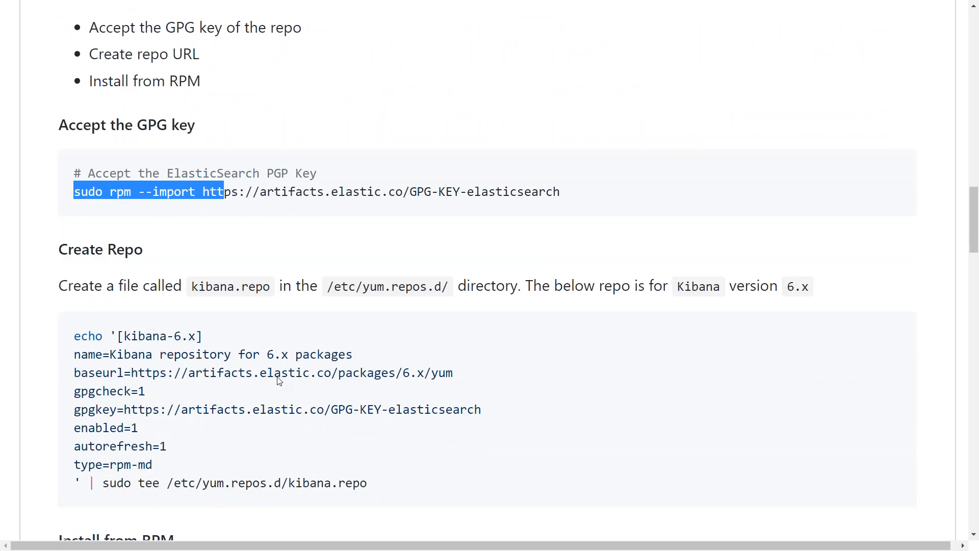
pyautogui.scroll(-3)
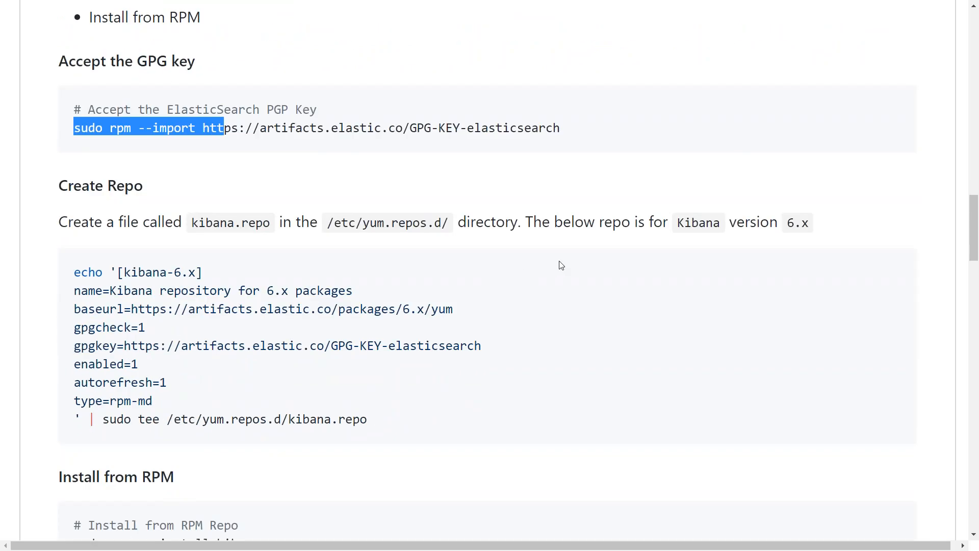
pyautogui.moveTo(562, 268)
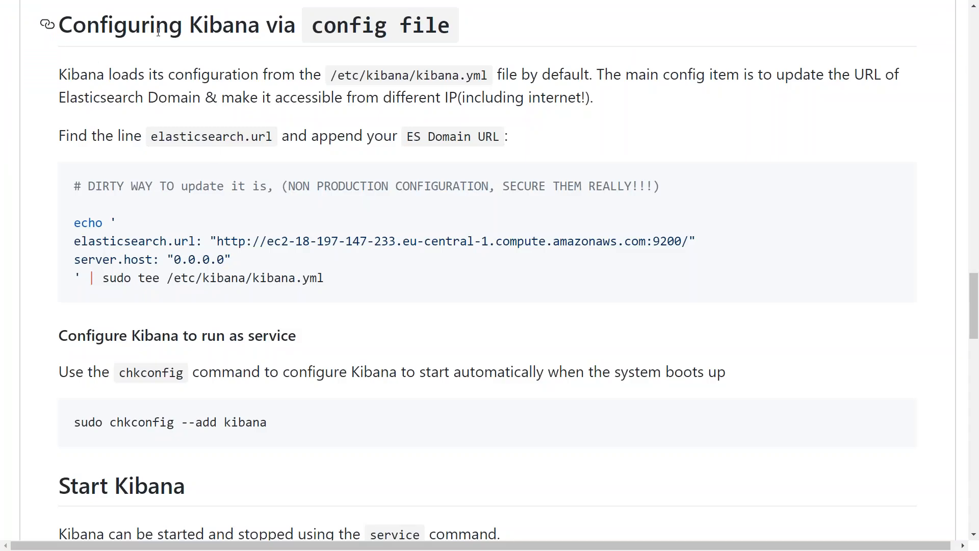
pyautogui.moveTo(242, 31)
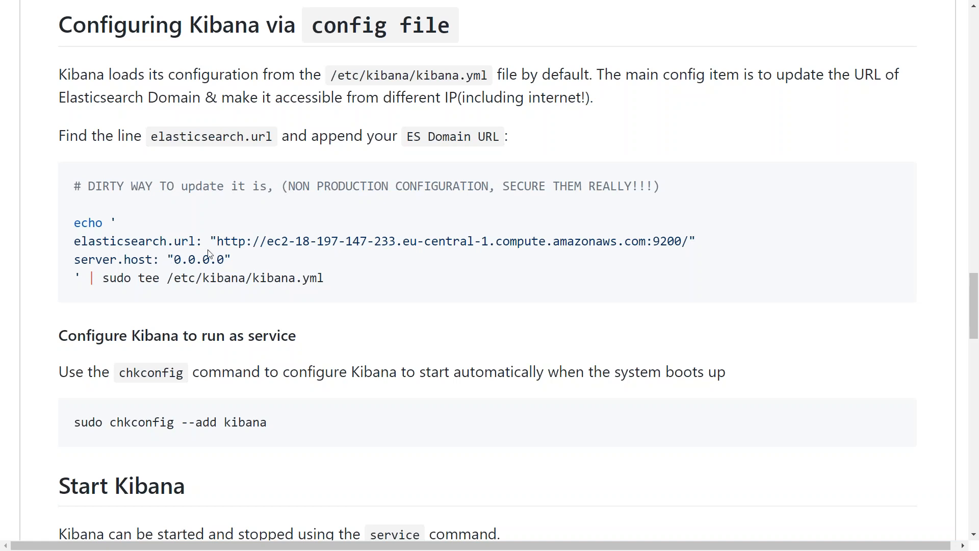
pyautogui.doubleClick(198, 260)
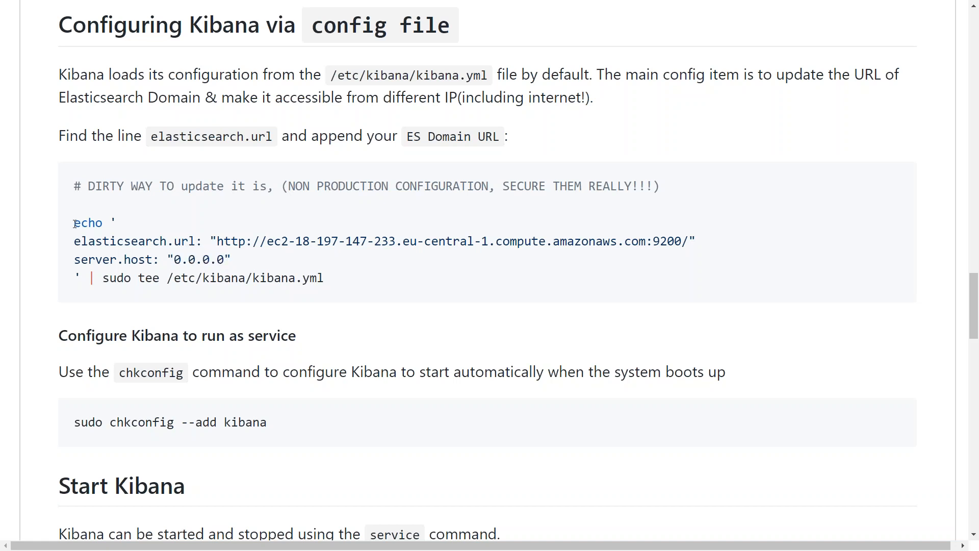
pyautogui.moveTo(73, 223); pyautogui.dragTo(324, 278)
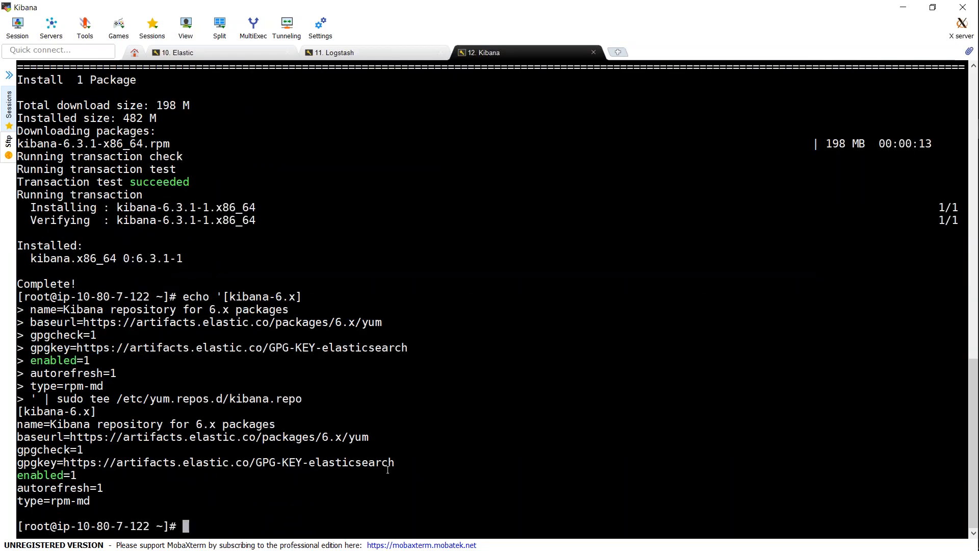
# - Register kibana with chkconfig, start the kibana service and check its status
pyautogui.write('chkconfig --add kibana')
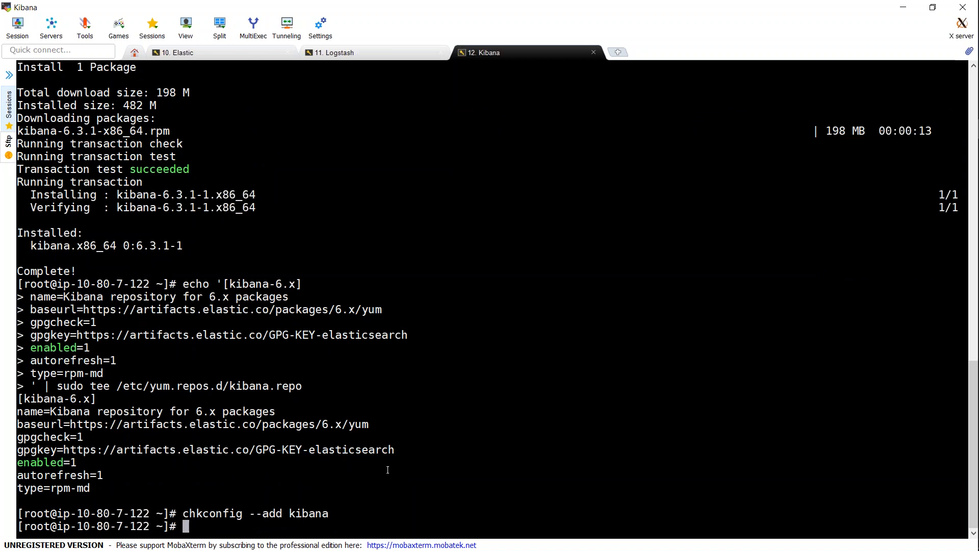
pyautogui.write('service')
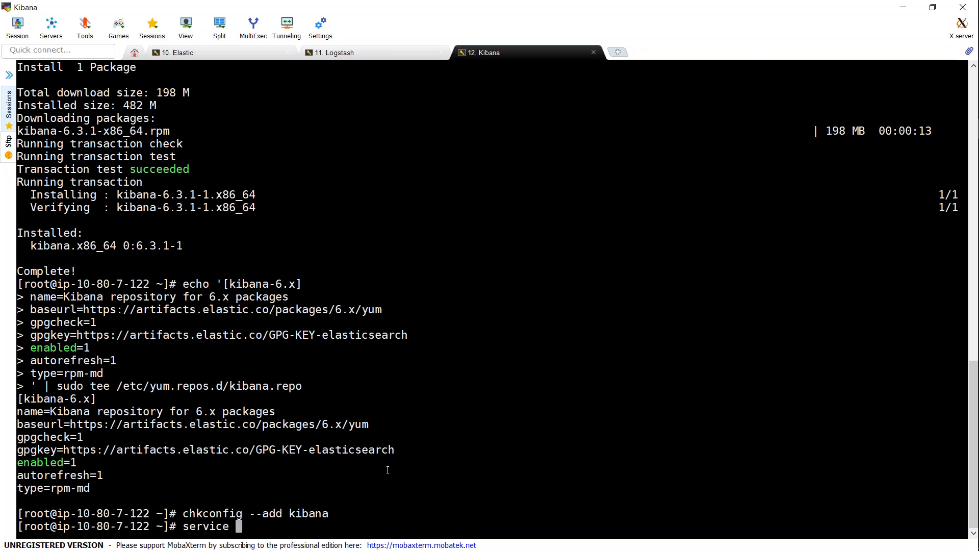
pyautogui.write('kibana start')
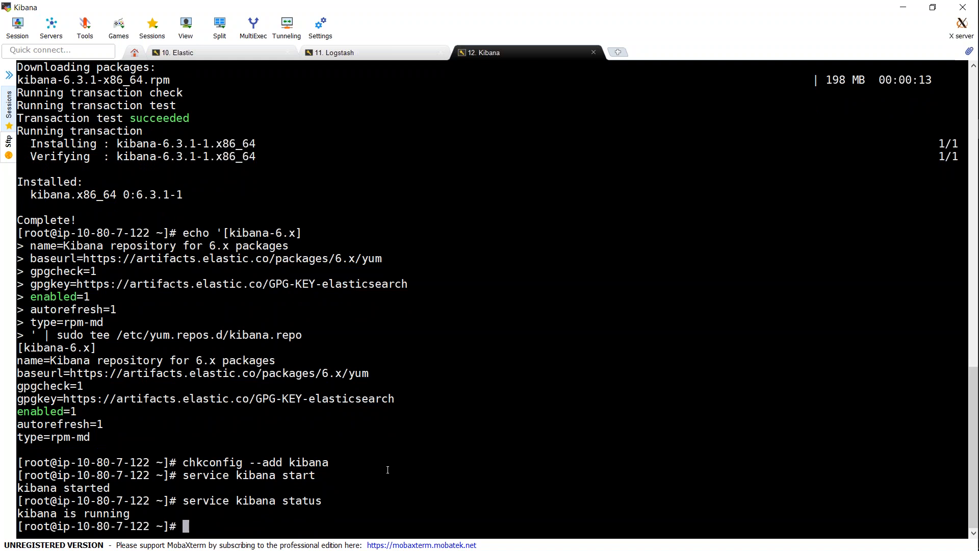
pyautogui.moveTo(499, 364)
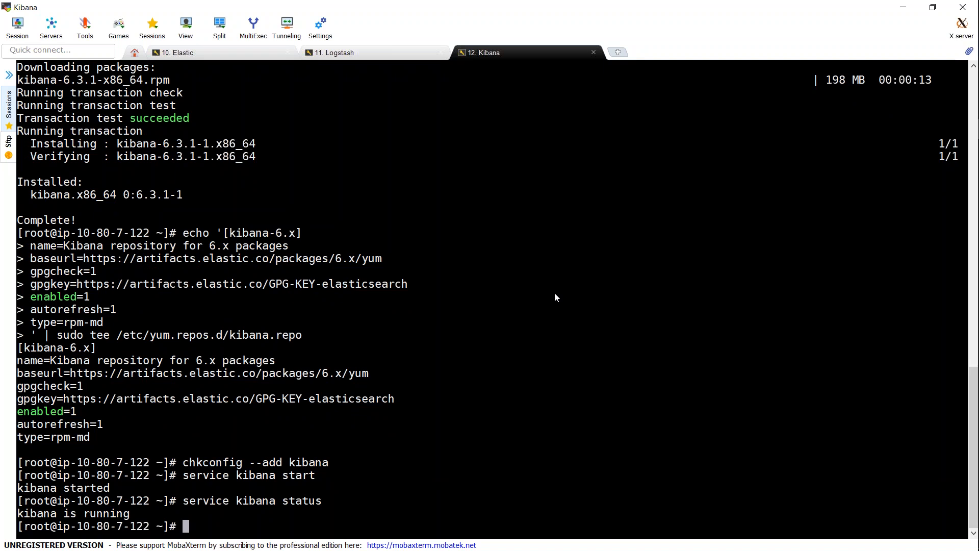
pyautogui.moveTo(567, 265)
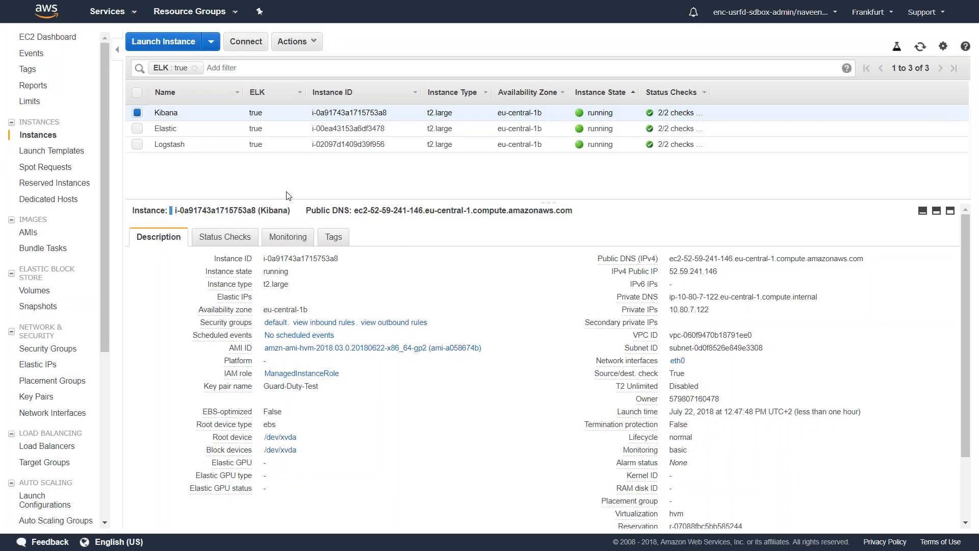
pyautogui.moveTo(872, 259)
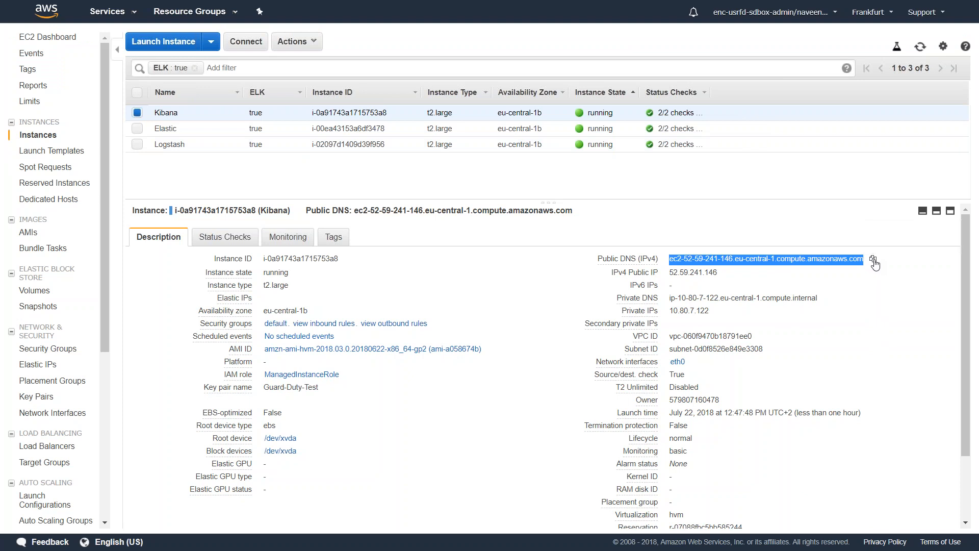
pyautogui.moveTo(567, 265)
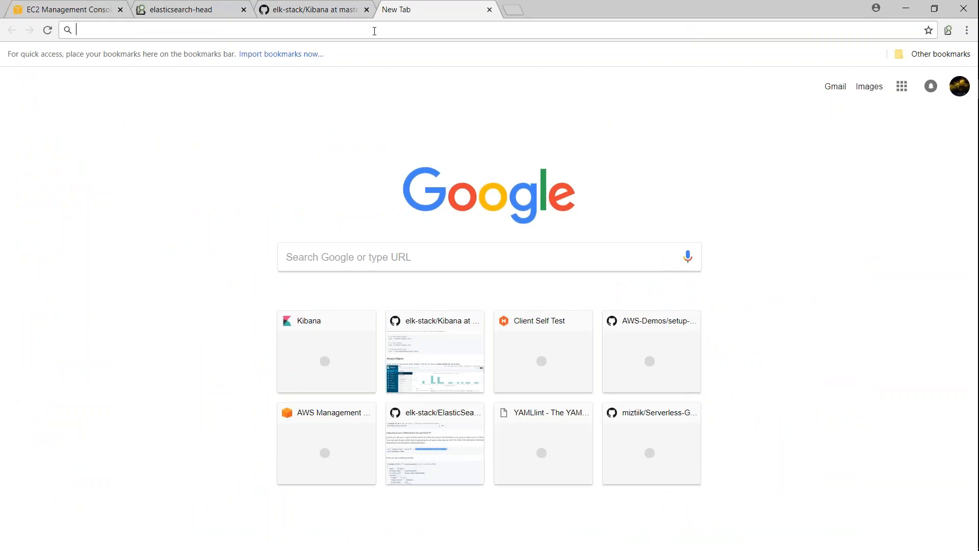
pyautogui.write('ec2-18-197-147-233.eu-central-1.compute.amazonaws.com:56')
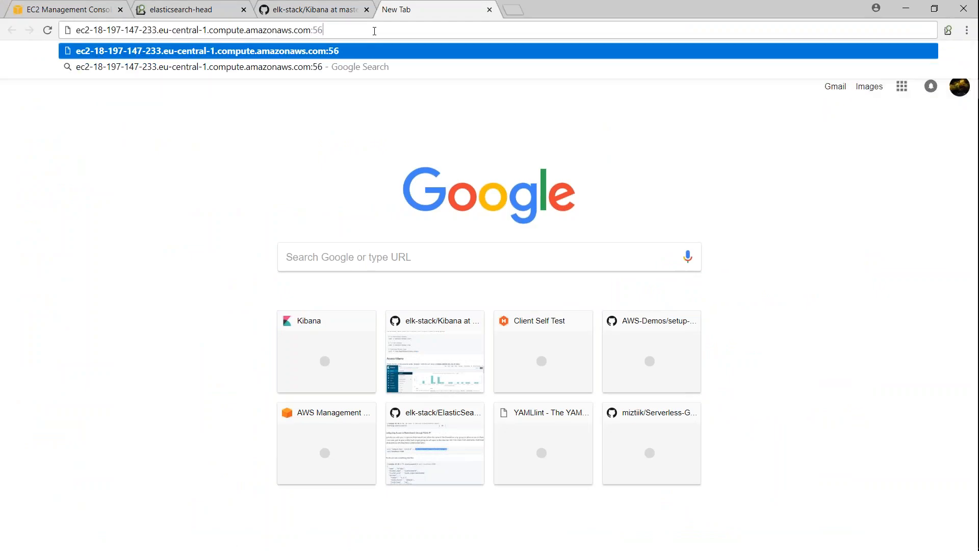
pyautogui.press('Enter')
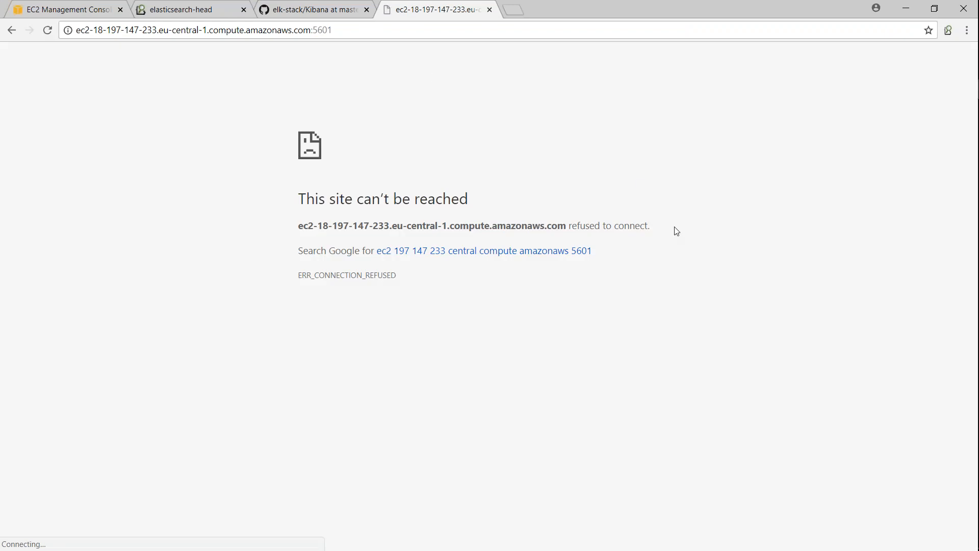
pyautogui.moveTo(670, 264)
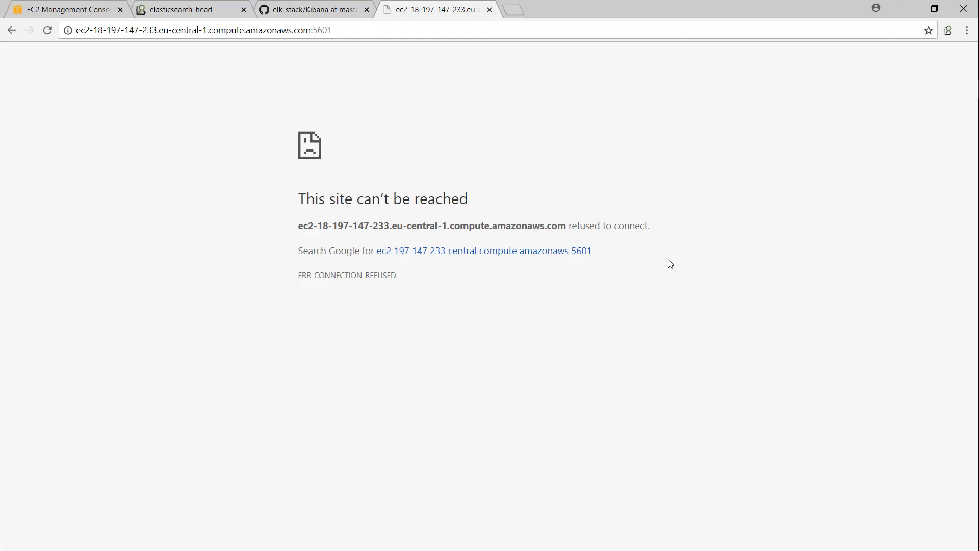
pyautogui.moveTo(403, 88)
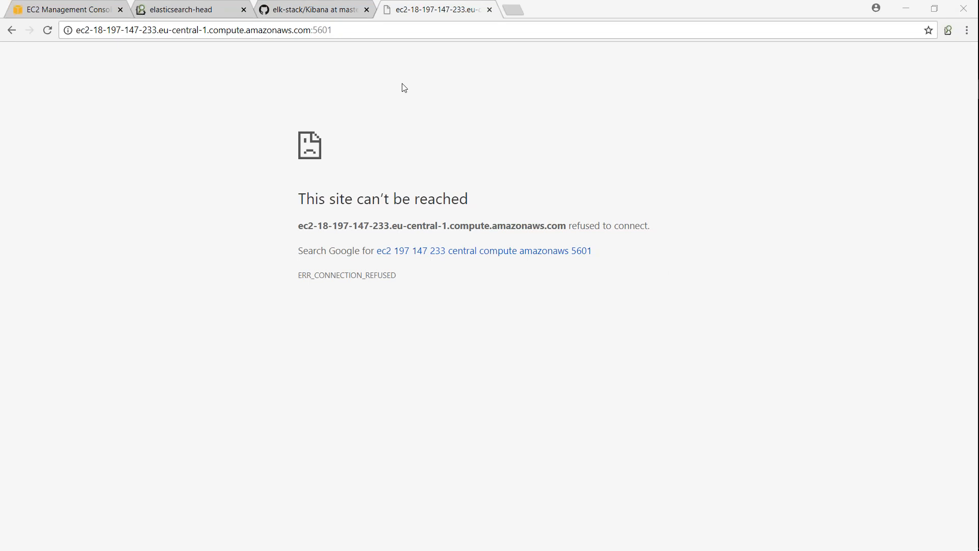
pyautogui.click(47, 30)
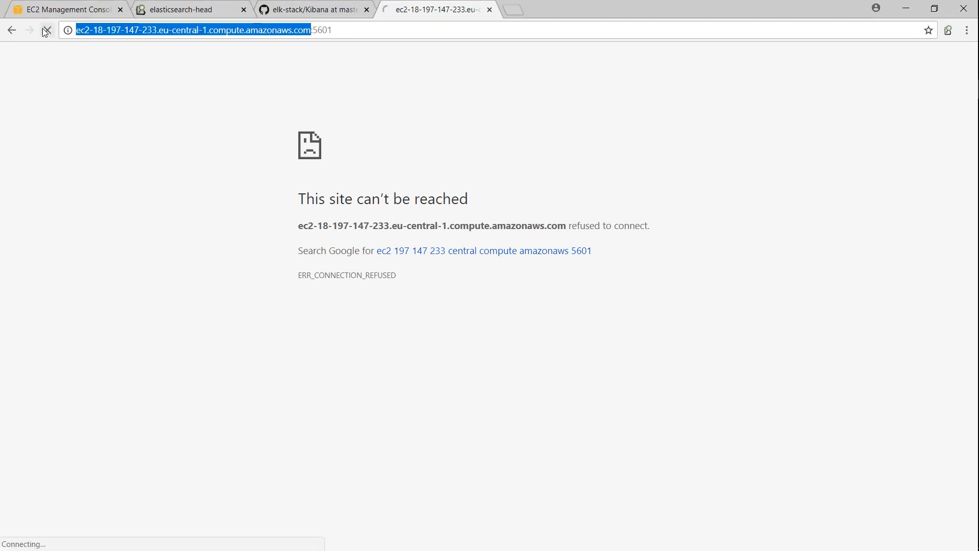
pyautogui.write('ec2-52-59-241-146.eu-central-1.compute.amazonaws.com:5601')
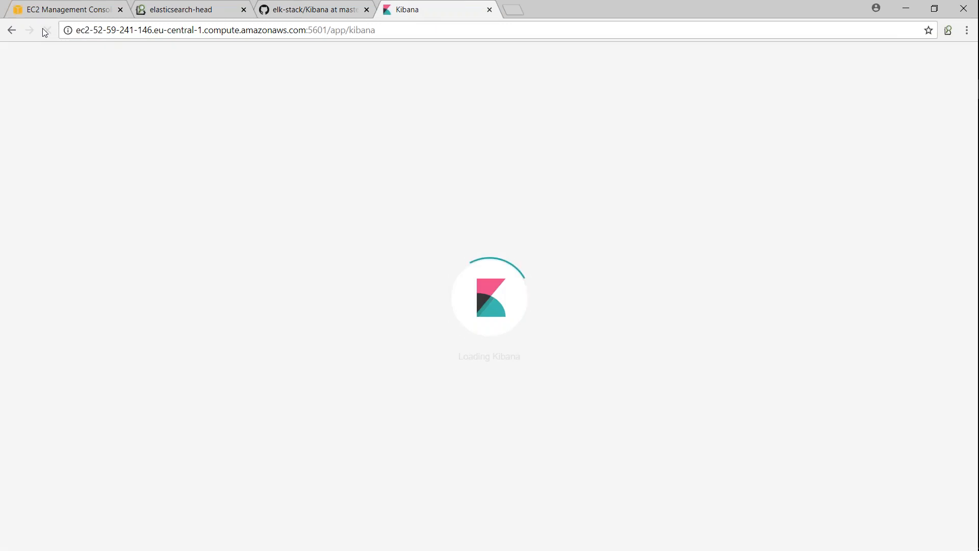
# - View the logstash-2018.07.22 index with 13 documents in Index Management
pyautogui.click(44, 30)
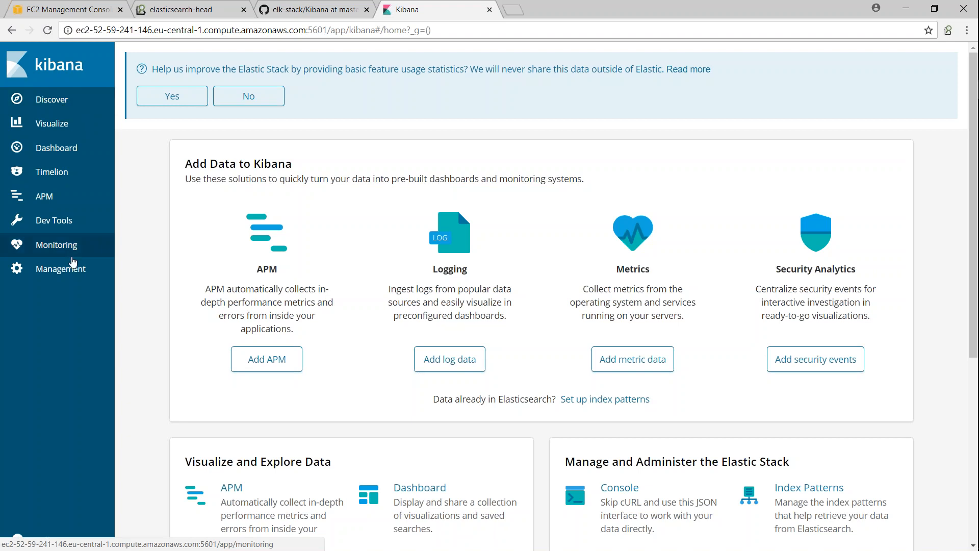
pyautogui.click(61, 269)
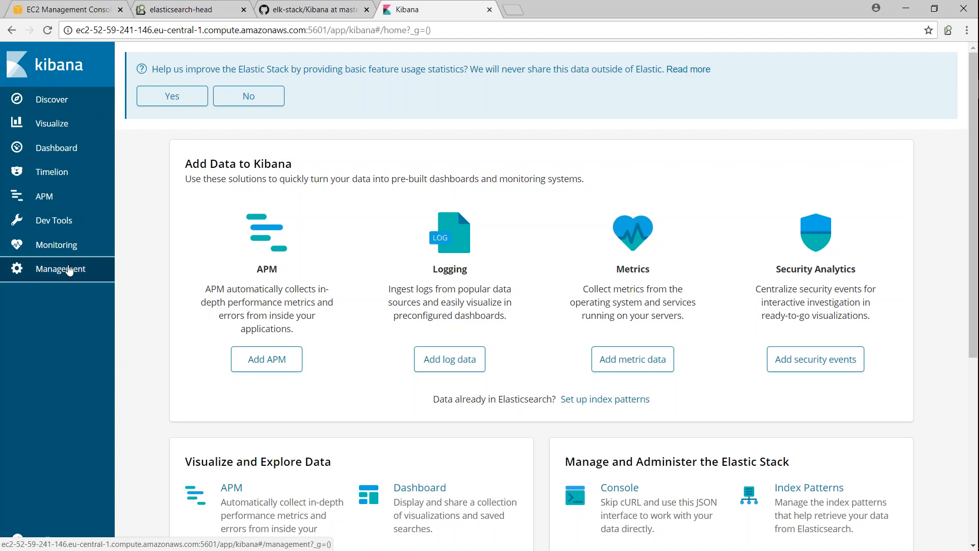
pyautogui.click(61, 268)
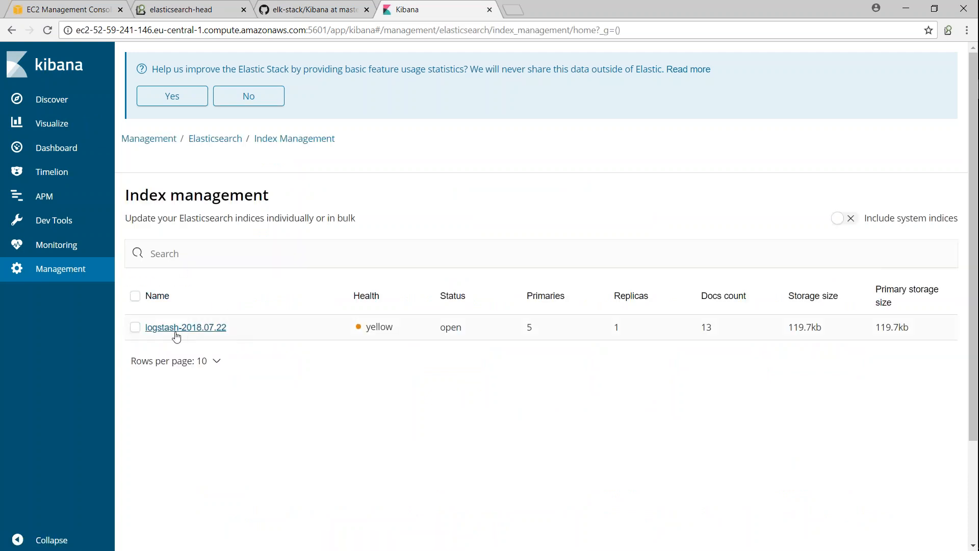
pyautogui.click(185, 327)
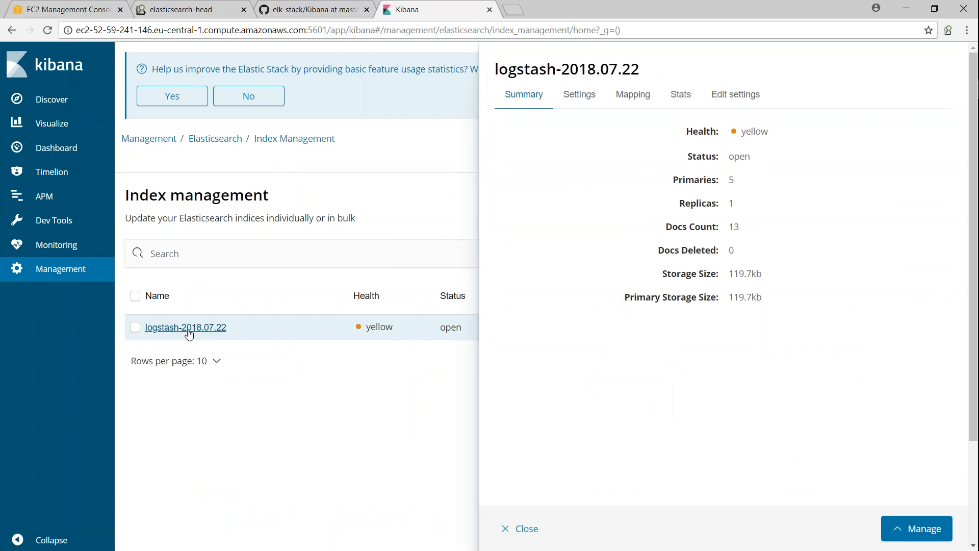
pyautogui.moveTo(546, 64)
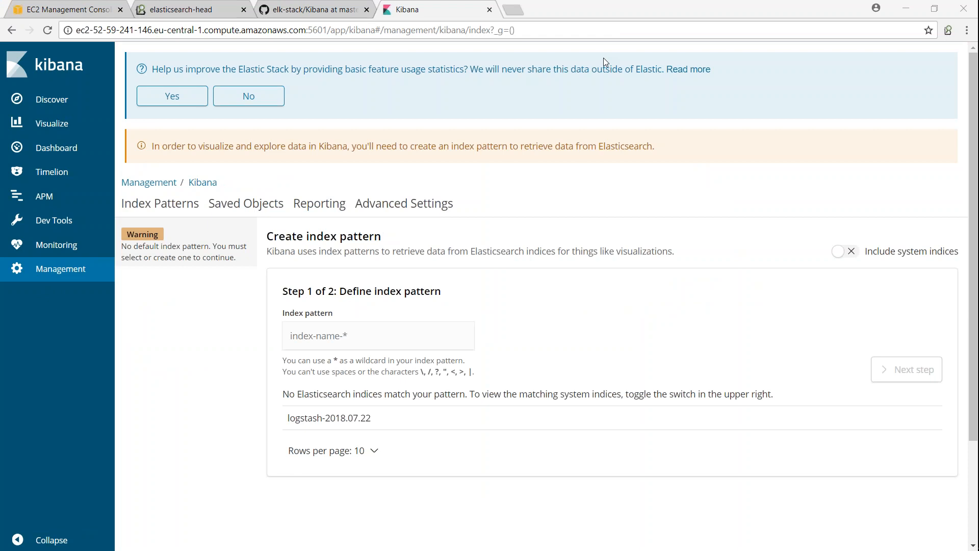
pyautogui.write('log*')
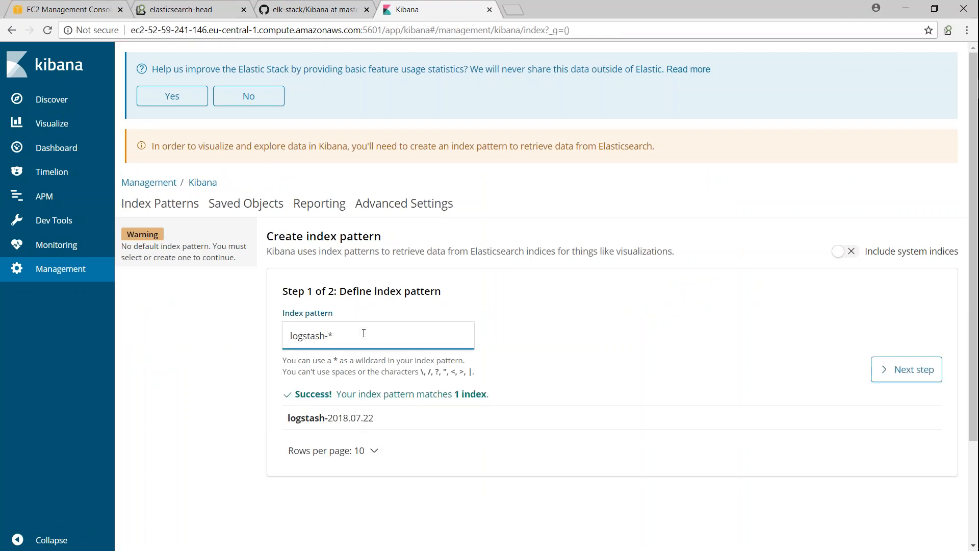
pyautogui.click(907, 369)
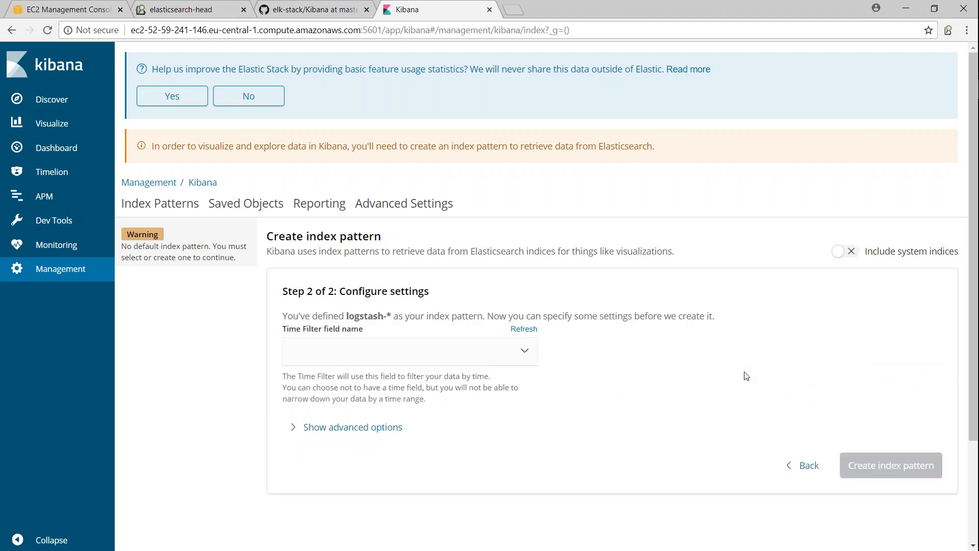
pyautogui.click(409, 351)
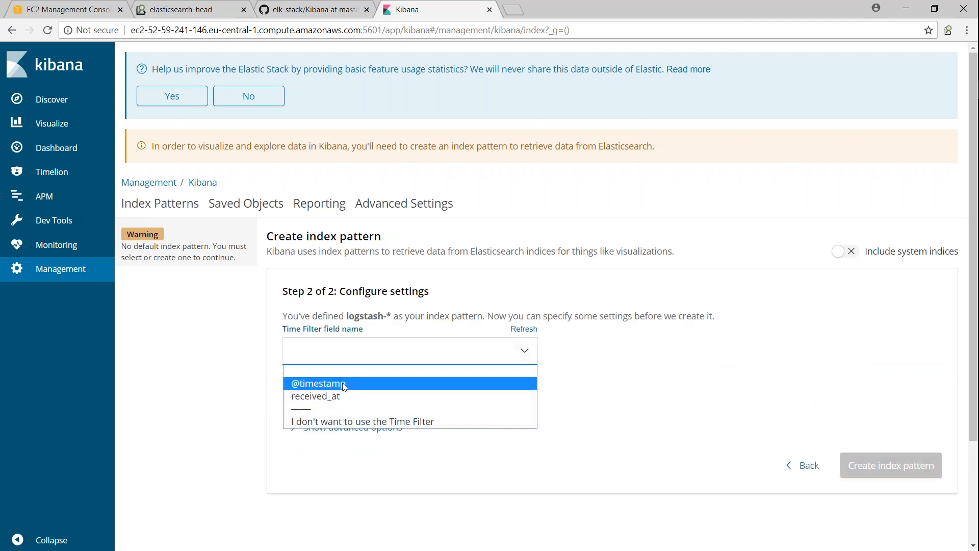
pyautogui.click(320, 384)
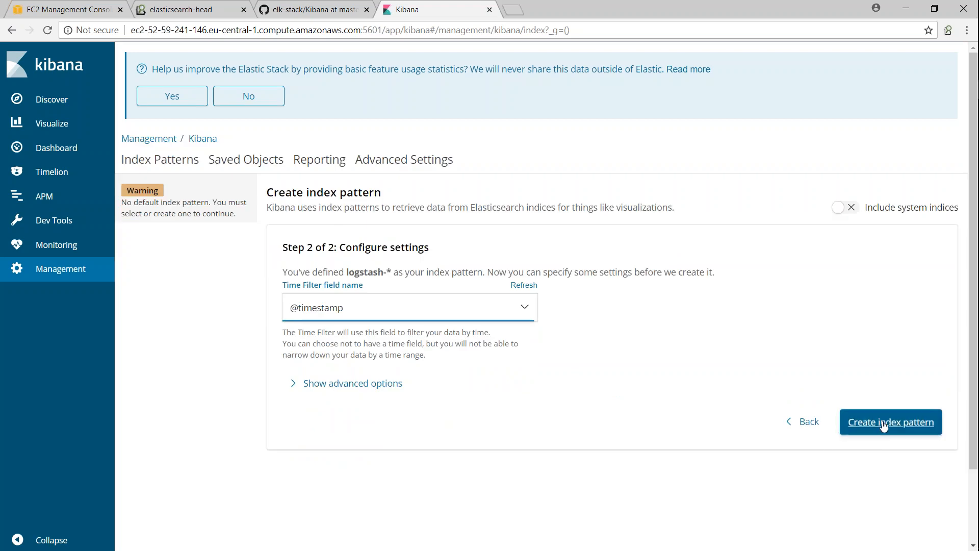
pyautogui.click(891, 421)
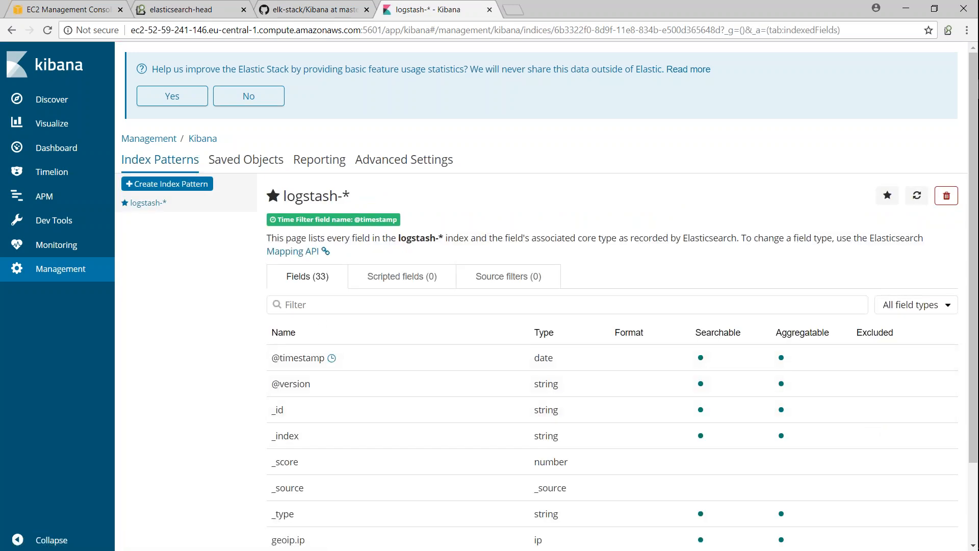
pyautogui.moveTo(56, 147)
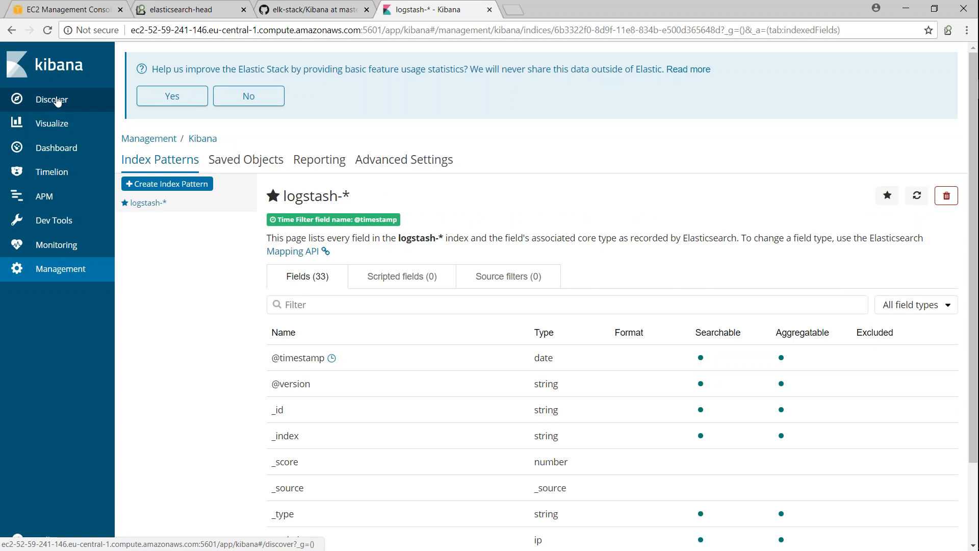
# - Browse the logstash-* entries in Discover
pyautogui.click(51, 99)
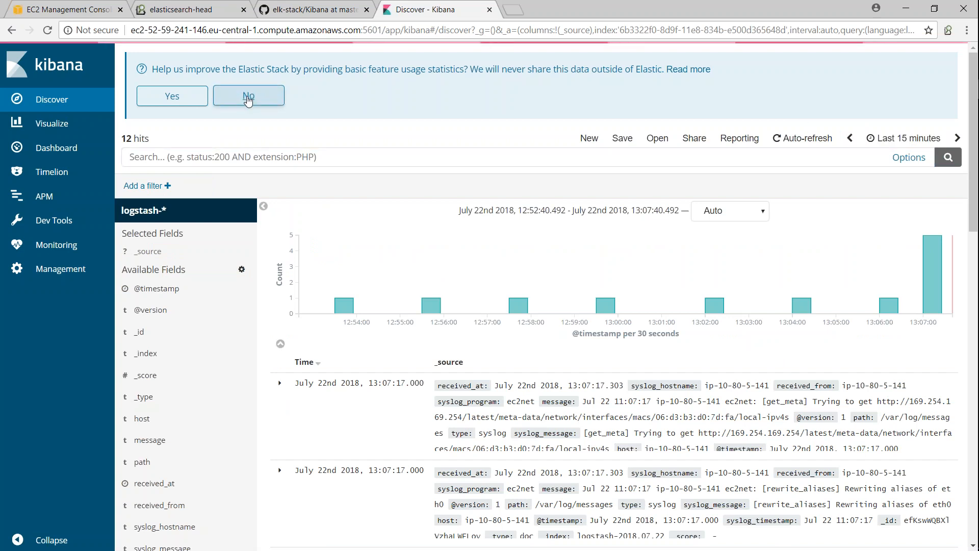
# - Decline usage statistics, drop the message column and inspect syslog_hostname top values
pyautogui.click(248, 96)
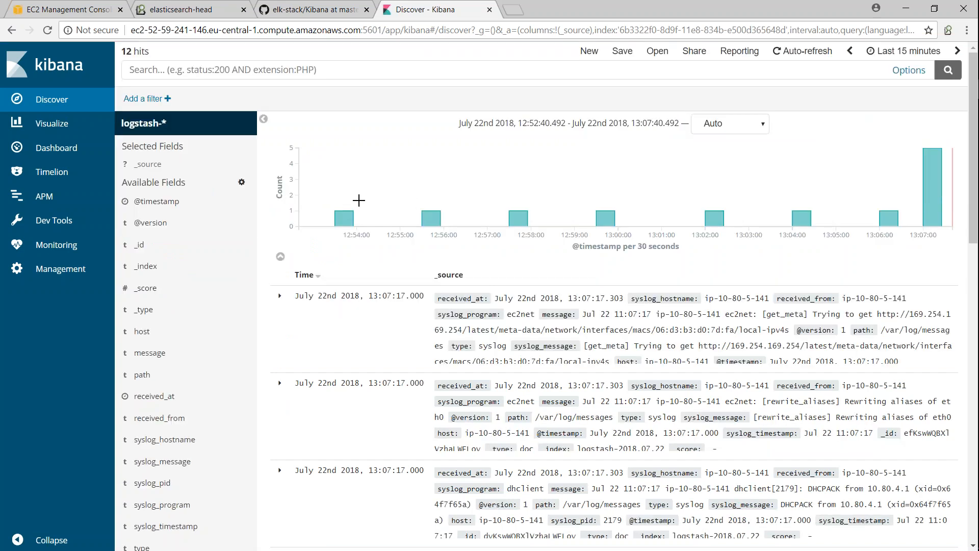
pyautogui.moveTo(149, 352)
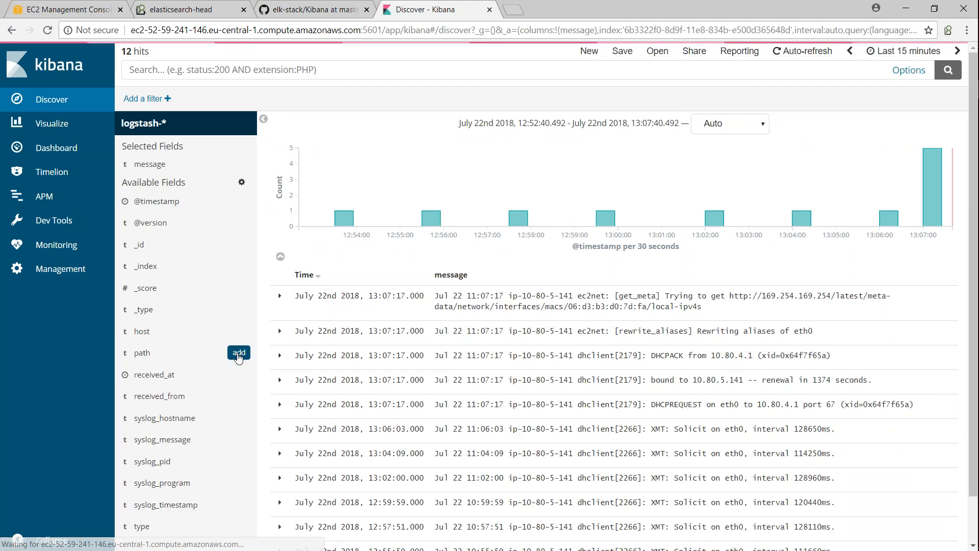
pyautogui.scroll(-3)
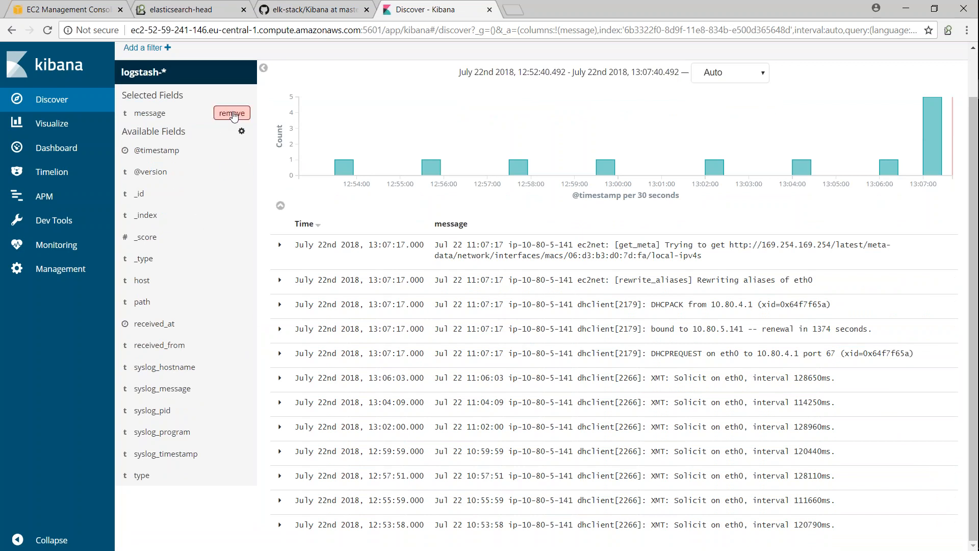
pyautogui.click(231, 113)
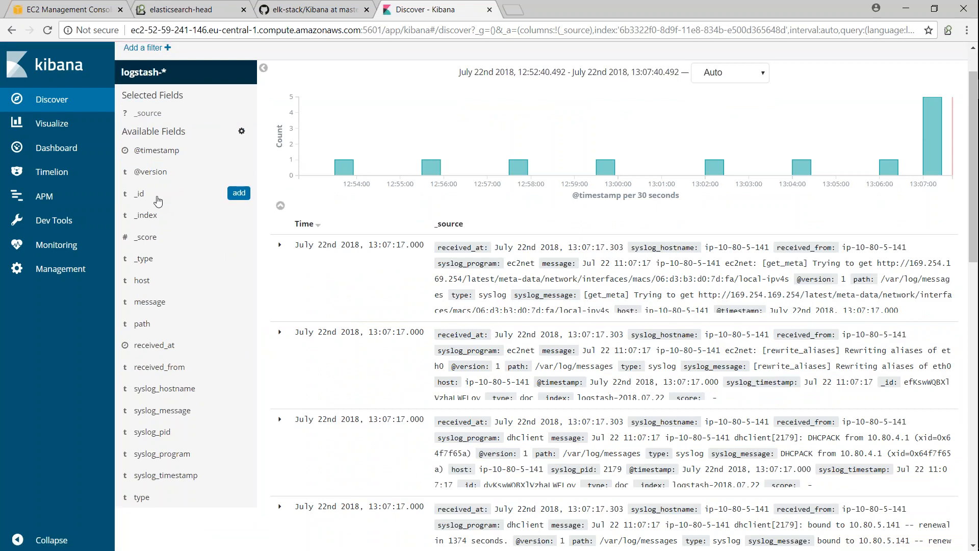
pyautogui.click(165, 388)
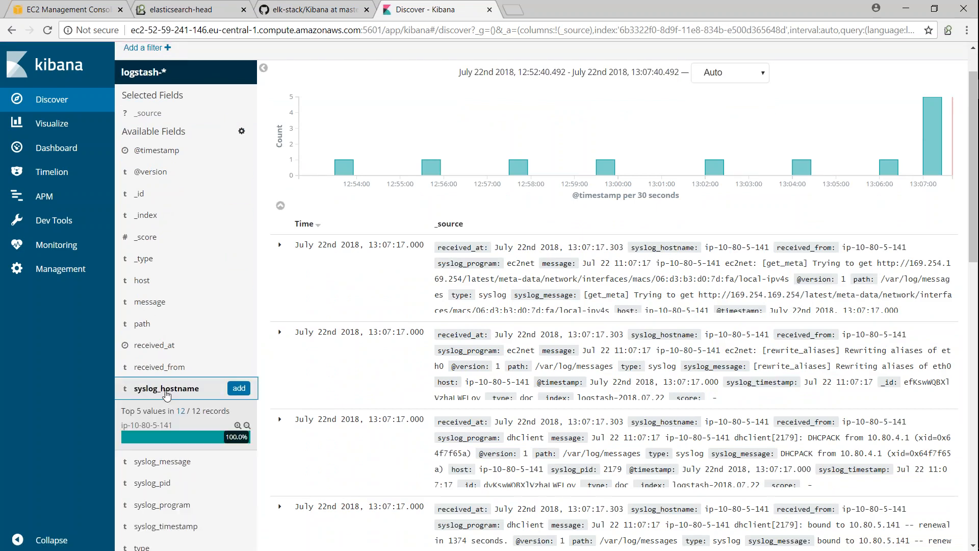
pyautogui.click(239, 388)
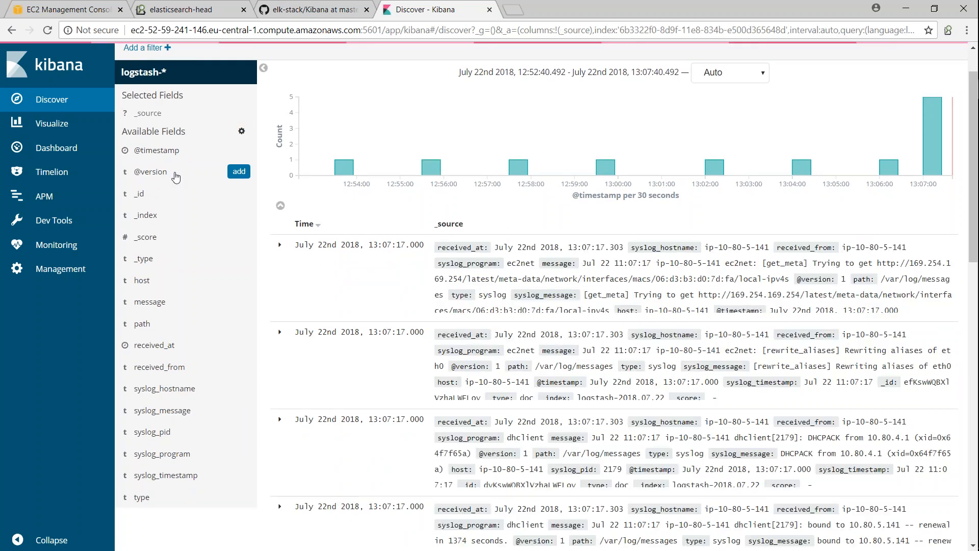
pyautogui.click(158, 150)
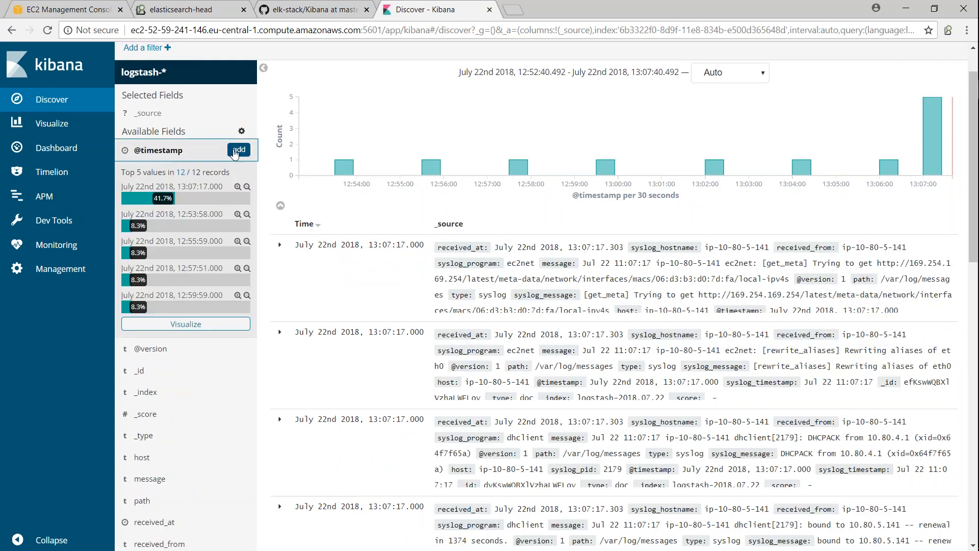
pyautogui.click(239, 150)
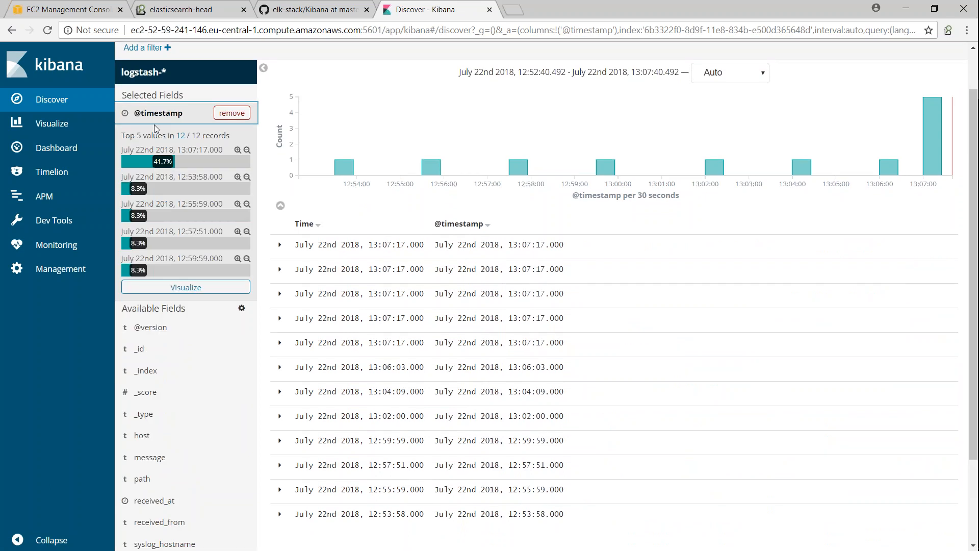
pyautogui.click(185, 287)
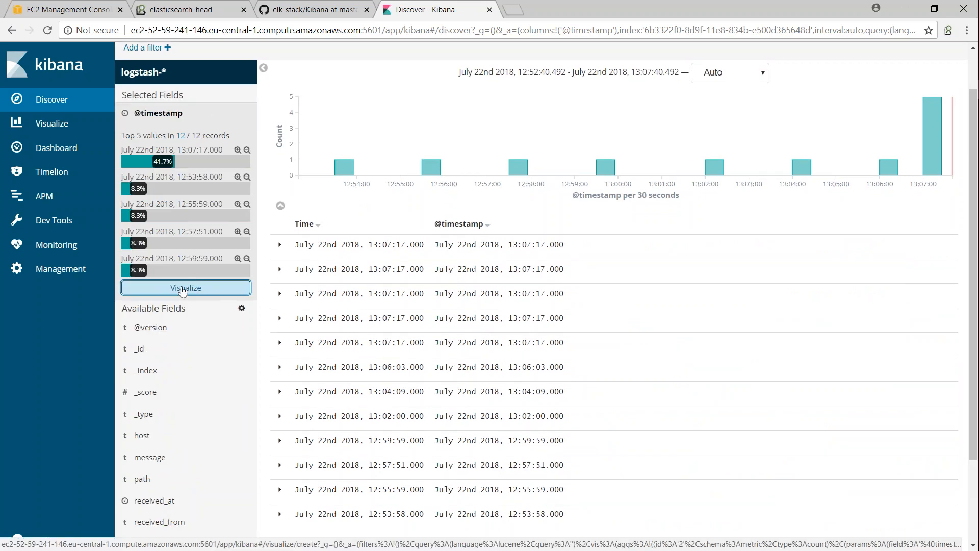
pyautogui.click(186, 288)
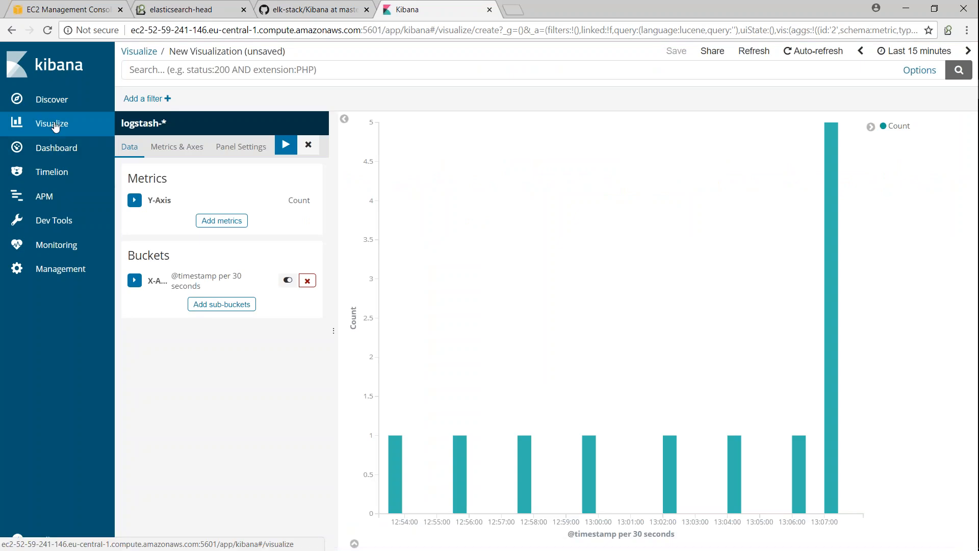
pyautogui.moveTo(112, 120)
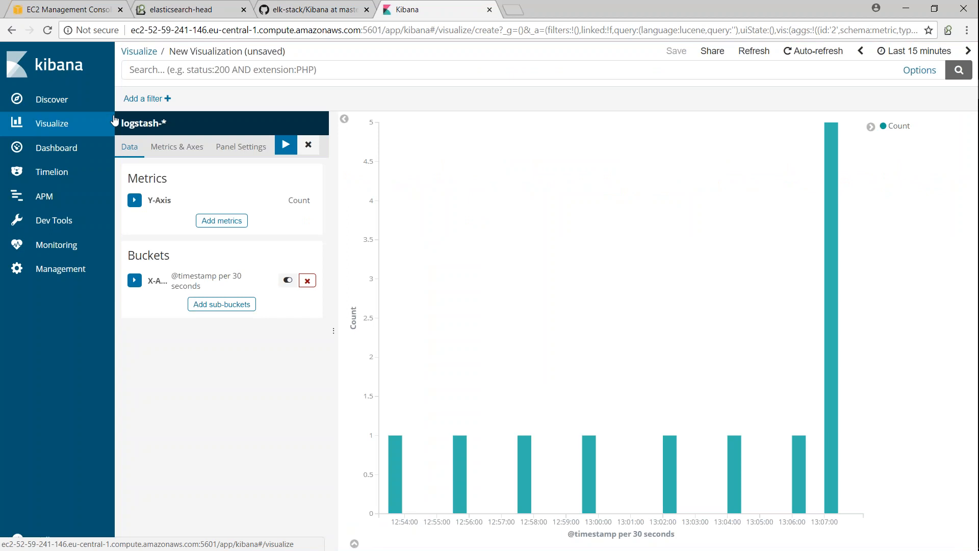
# - Review Metrics & Axes and Panel Settings, then colour the Count series red
pyautogui.click(177, 146)
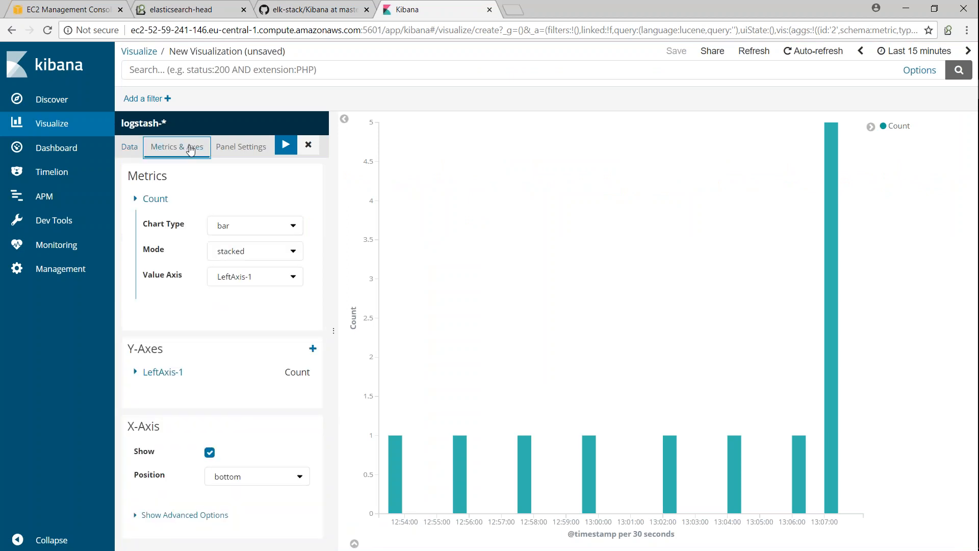
pyautogui.click(240, 146)
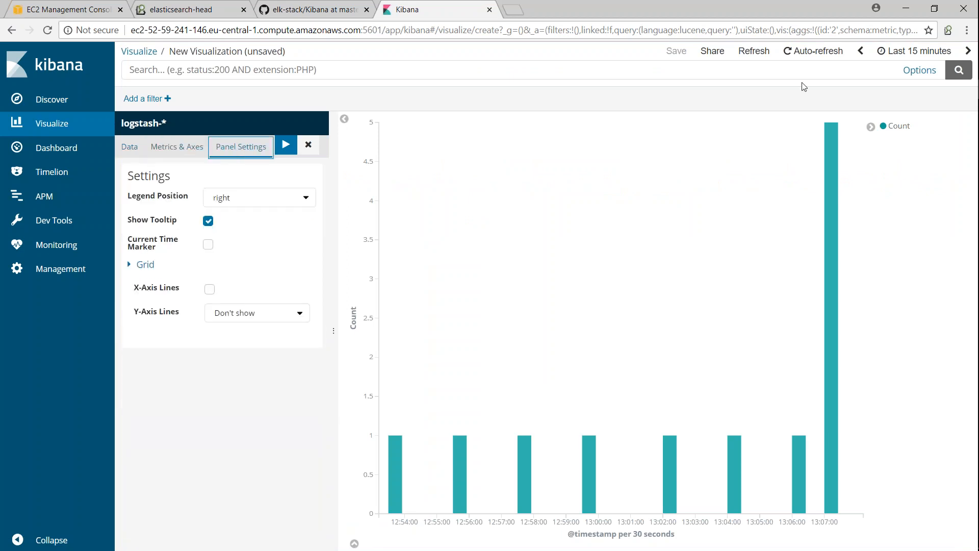
pyautogui.click(898, 125)
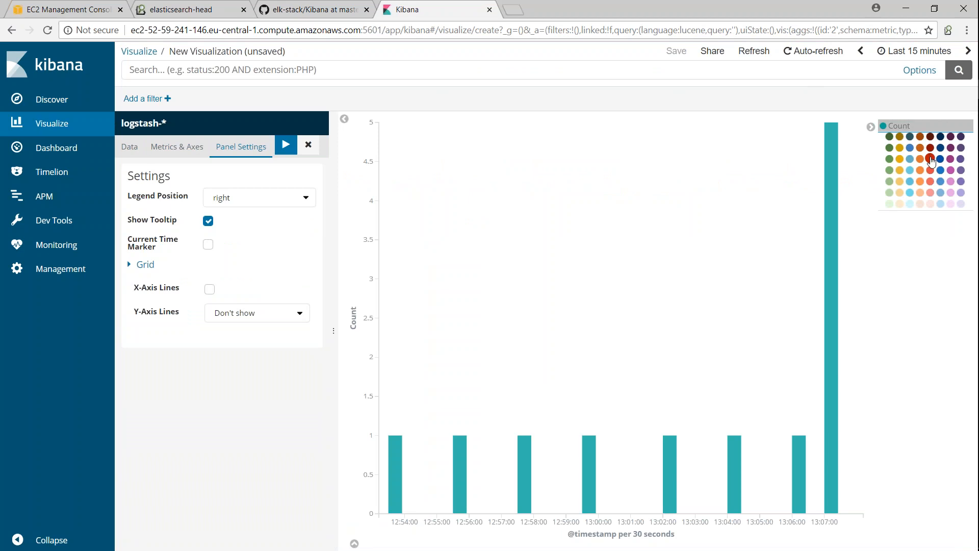
pyautogui.click(930, 158)
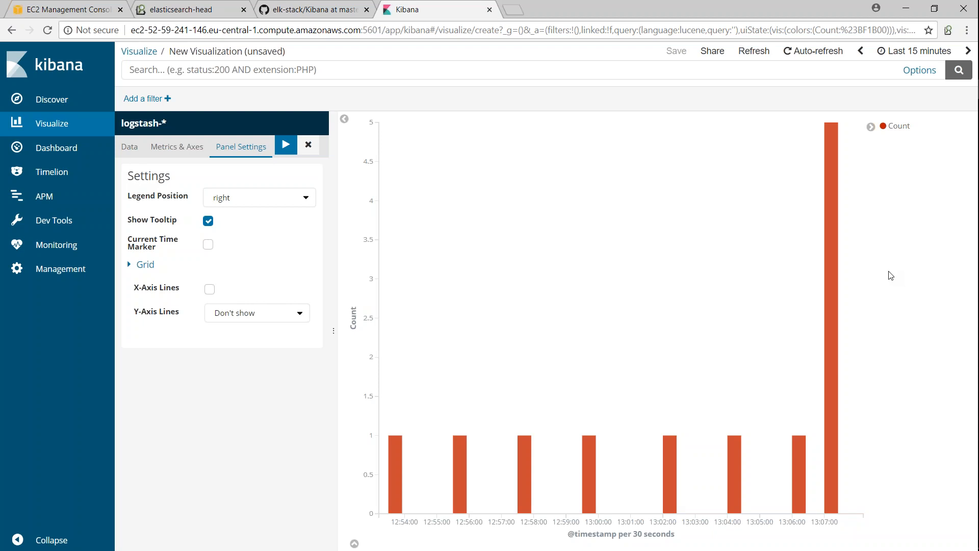
pyautogui.moveTo(591, 267)
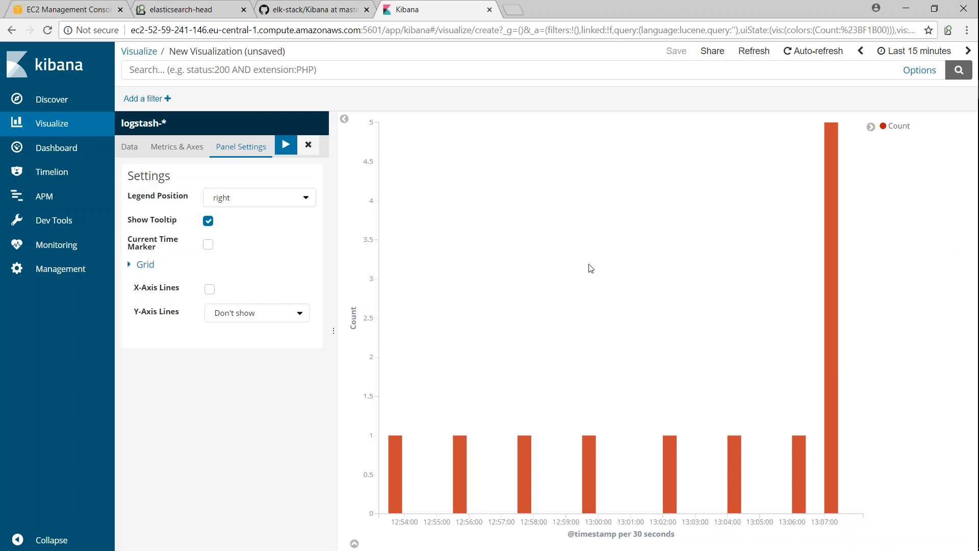
pyautogui.moveTo(593, 271)
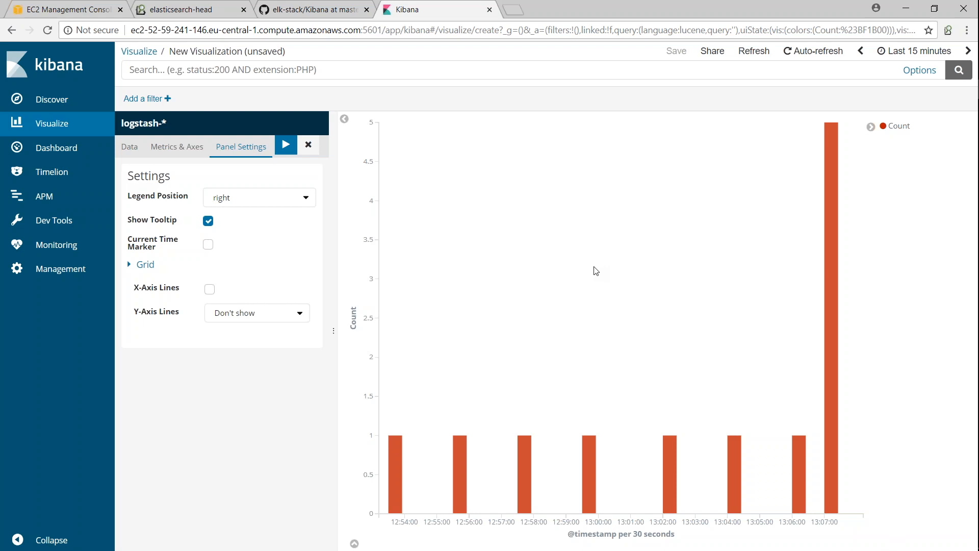